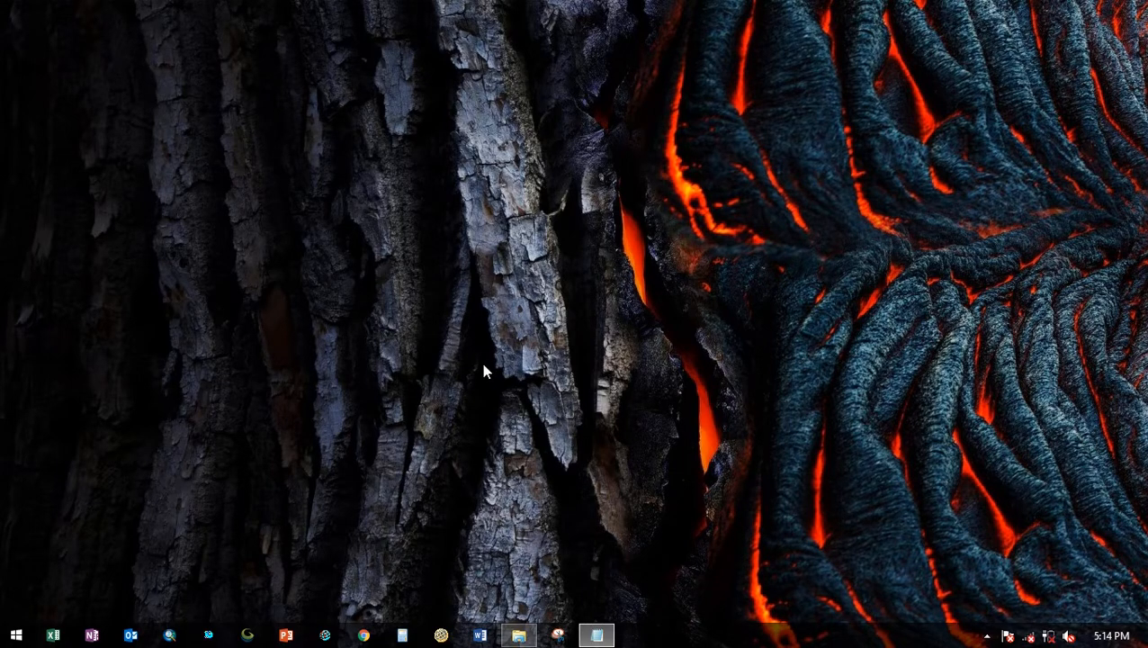
pyautogui.moveTo(232, 567)
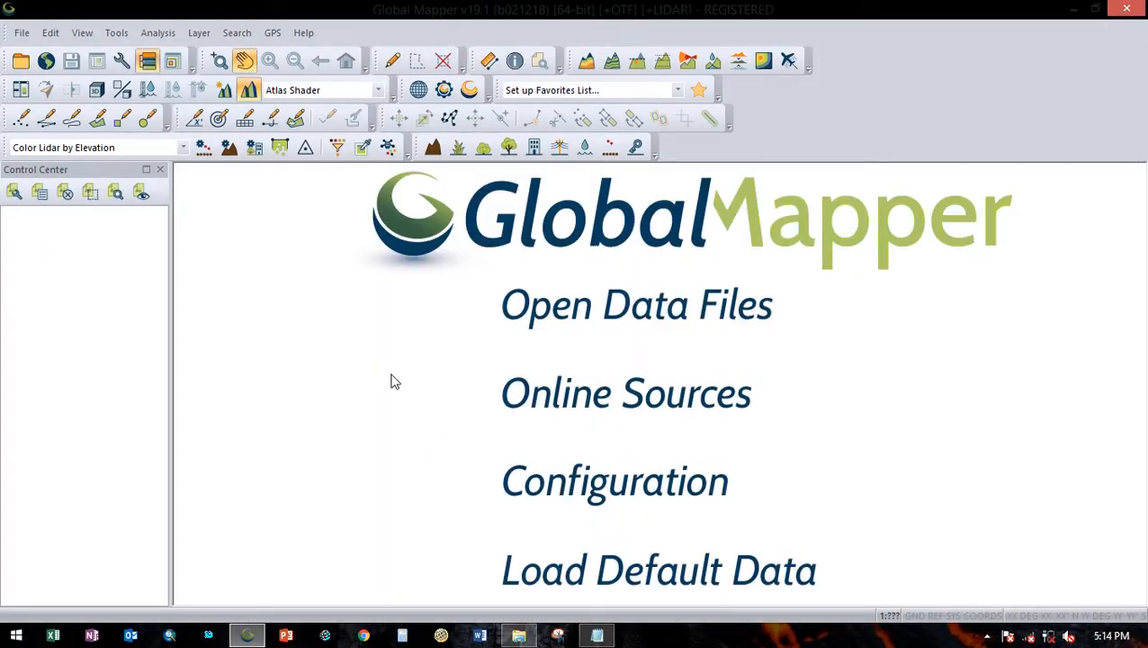
pyautogui.moveTo(640, 304)
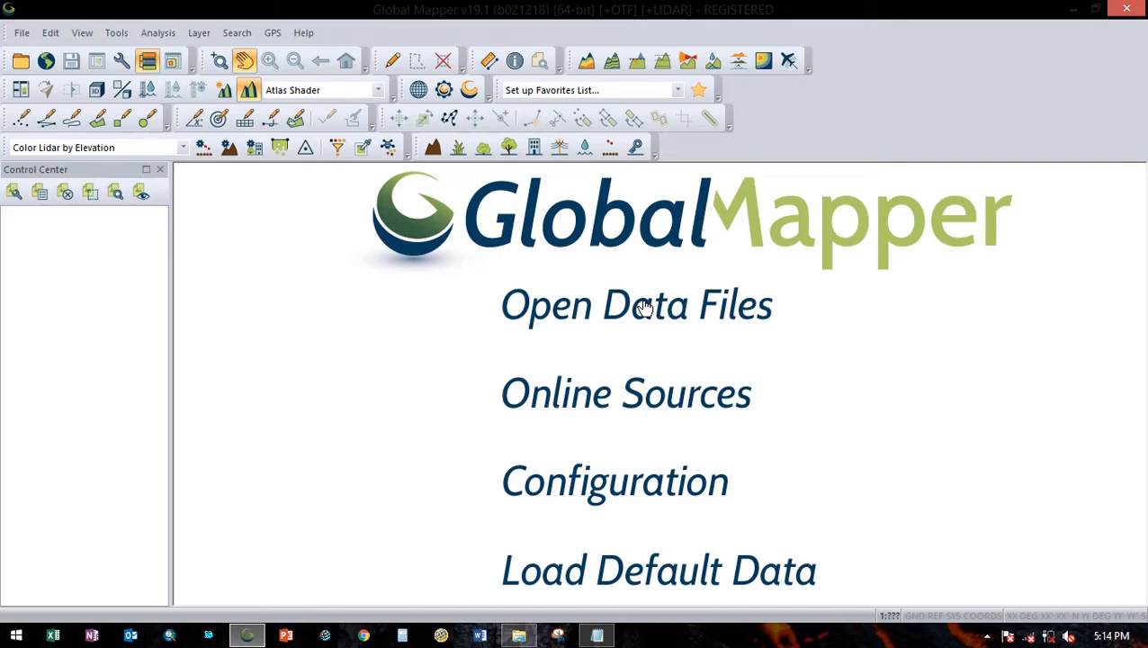
# Load Kontur_jawa_bagiantengah.shp from G:\SHP\SHP JAWA\KONTUR onto the map.
pyautogui.click(637, 304)
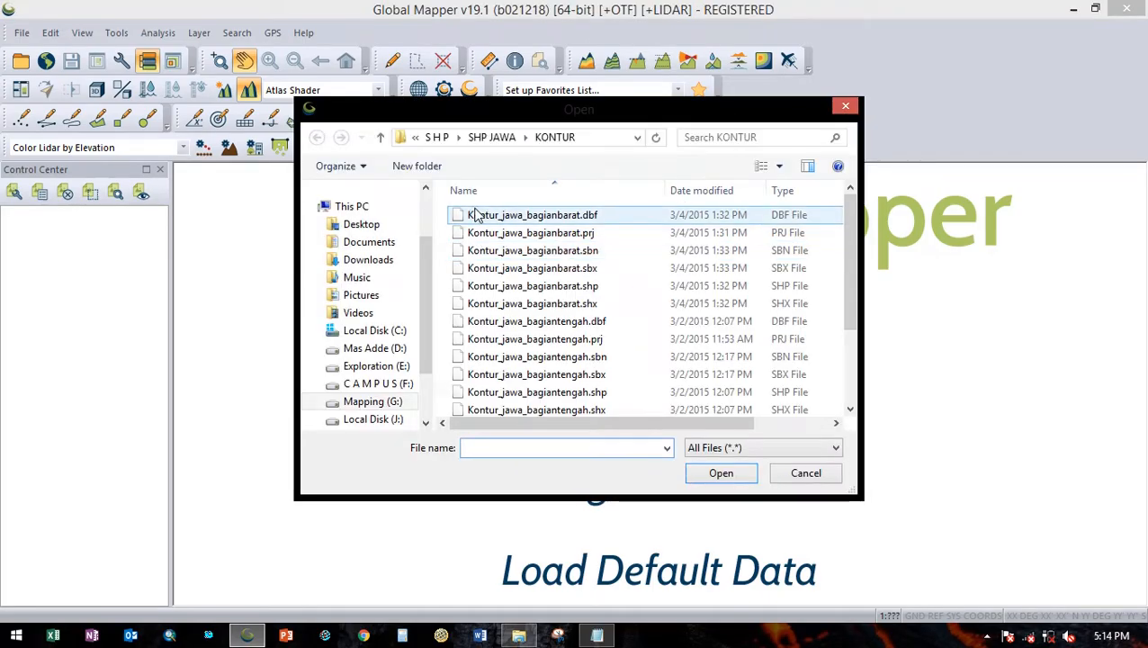
pyautogui.click(351, 206)
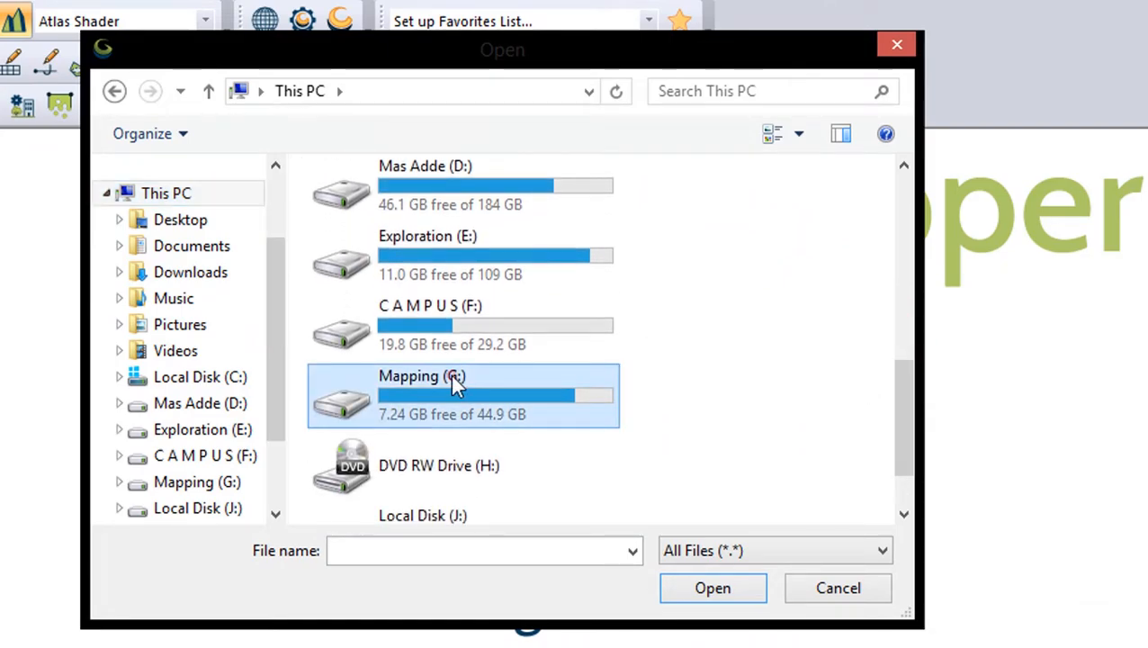
pyautogui.doubleClick(421, 396)
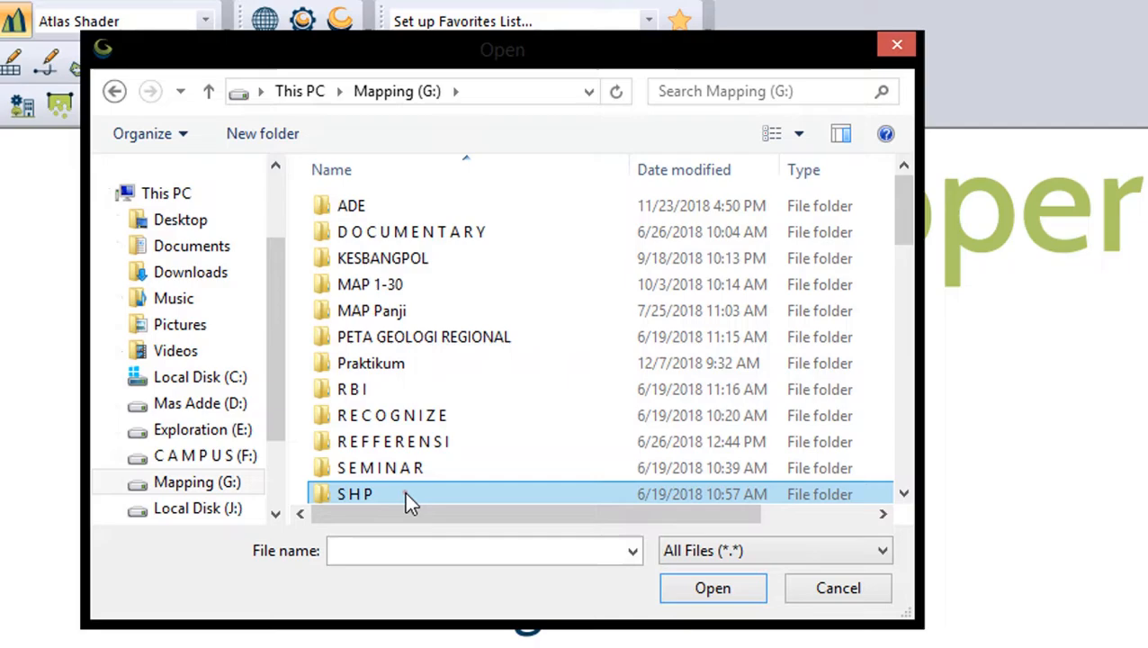
pyautogui.doubleClick(354, 493)
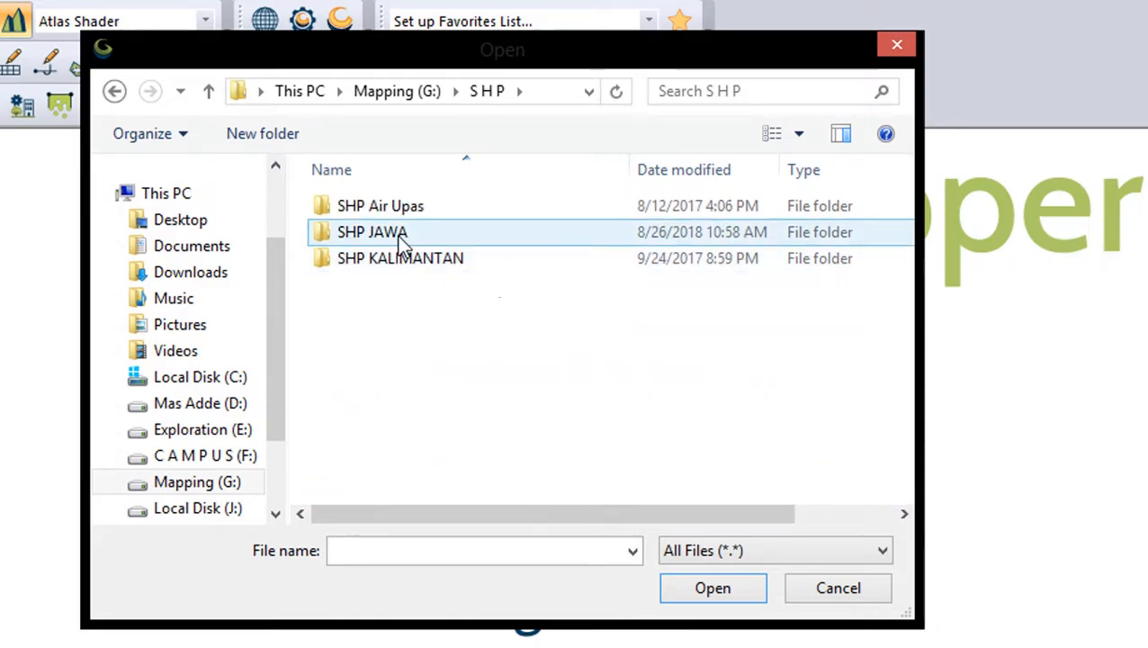
pyautogui.doubleClick(373, 232)
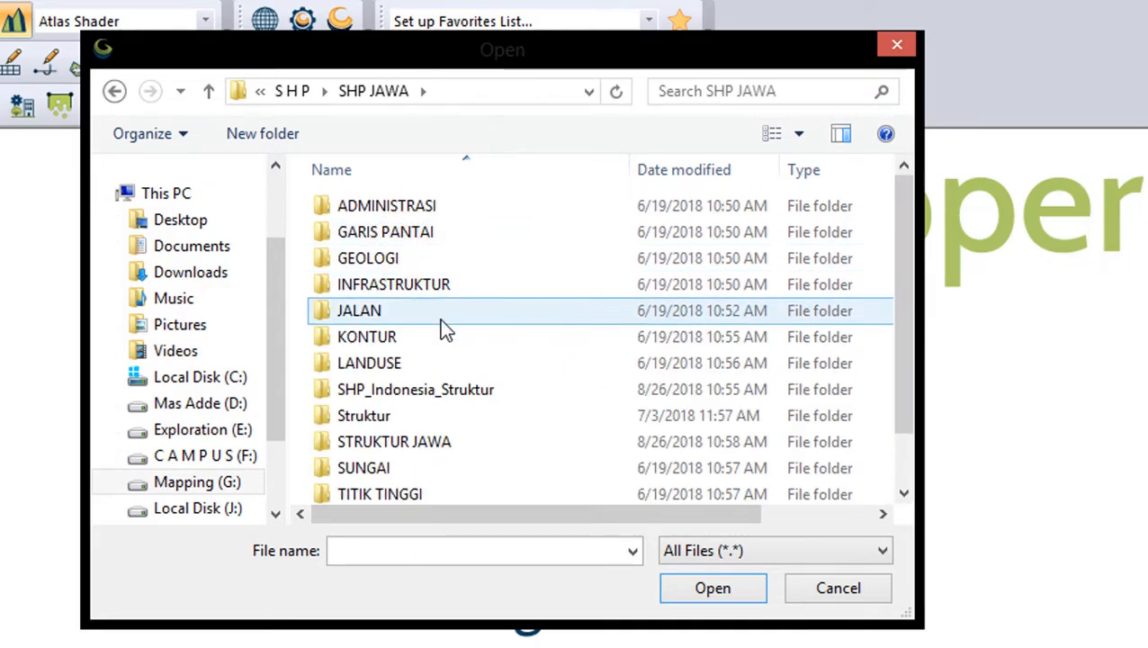
pyautogui.click(366, 336)
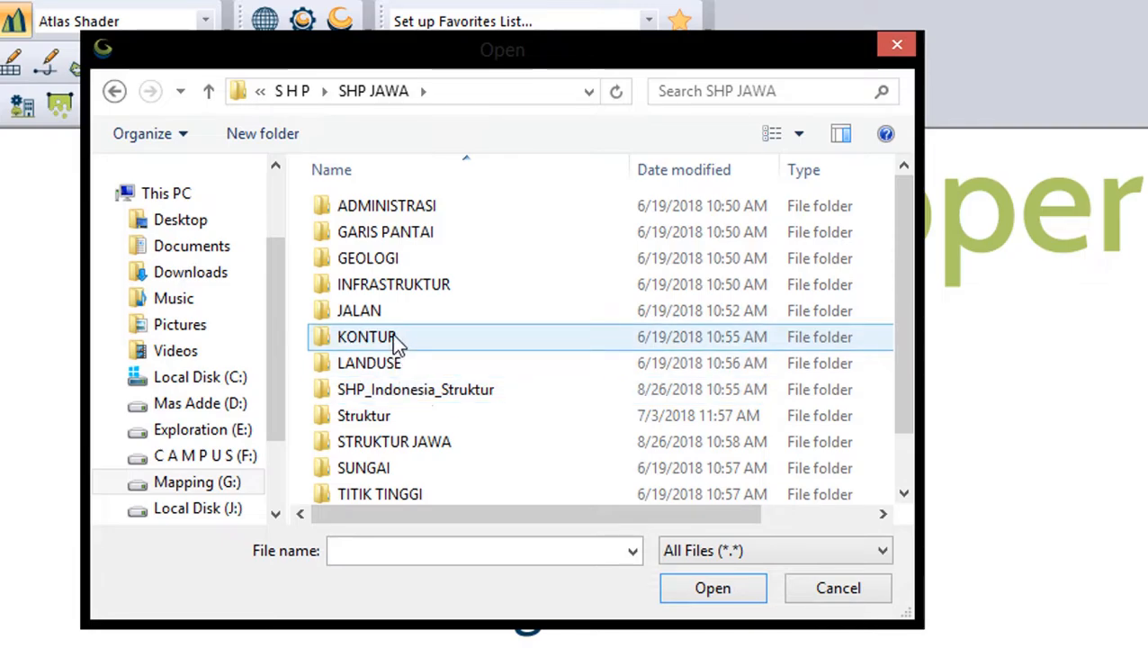
pyautogui.doubleClick(366, 336)
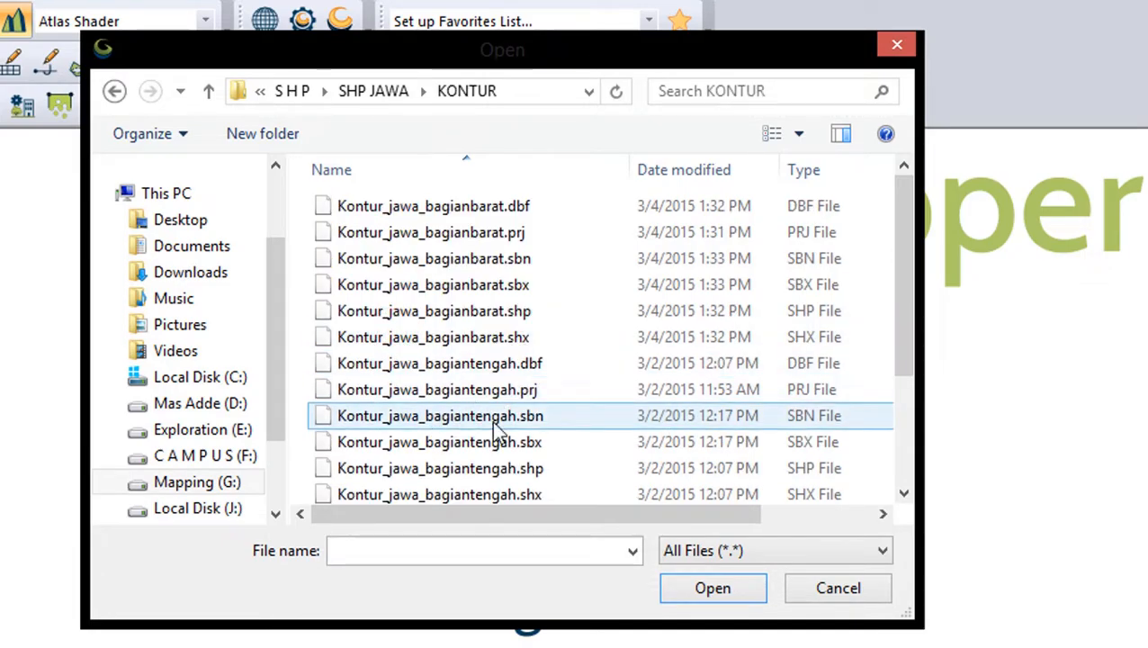
pyautogui.click(440, 468)
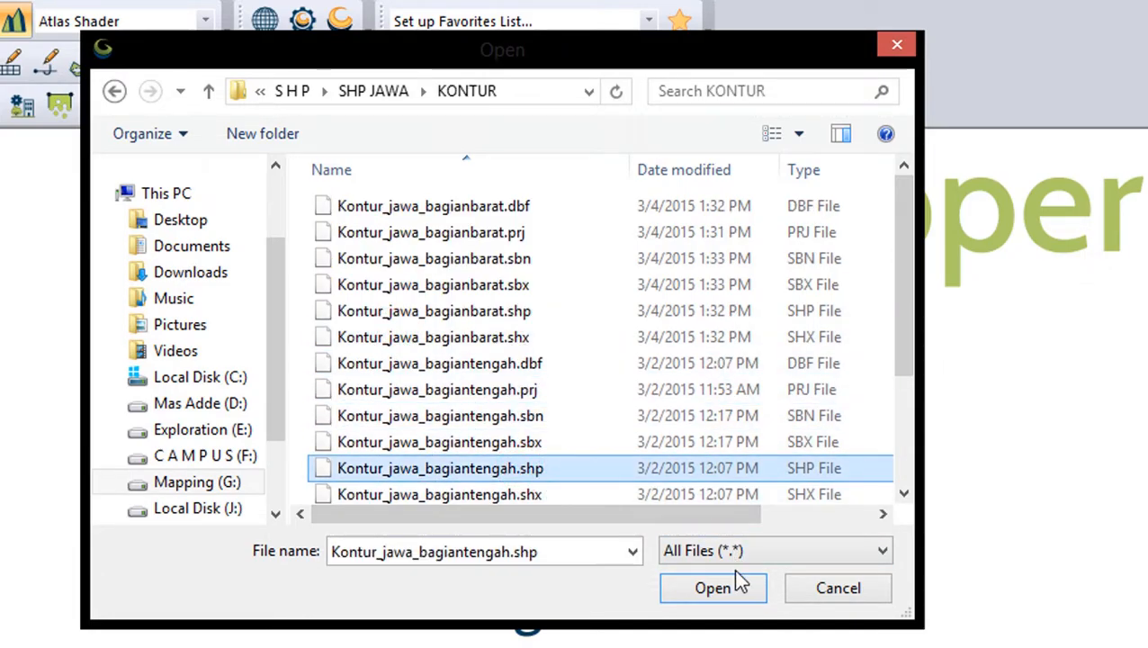
pyautogui.click(712, 587)
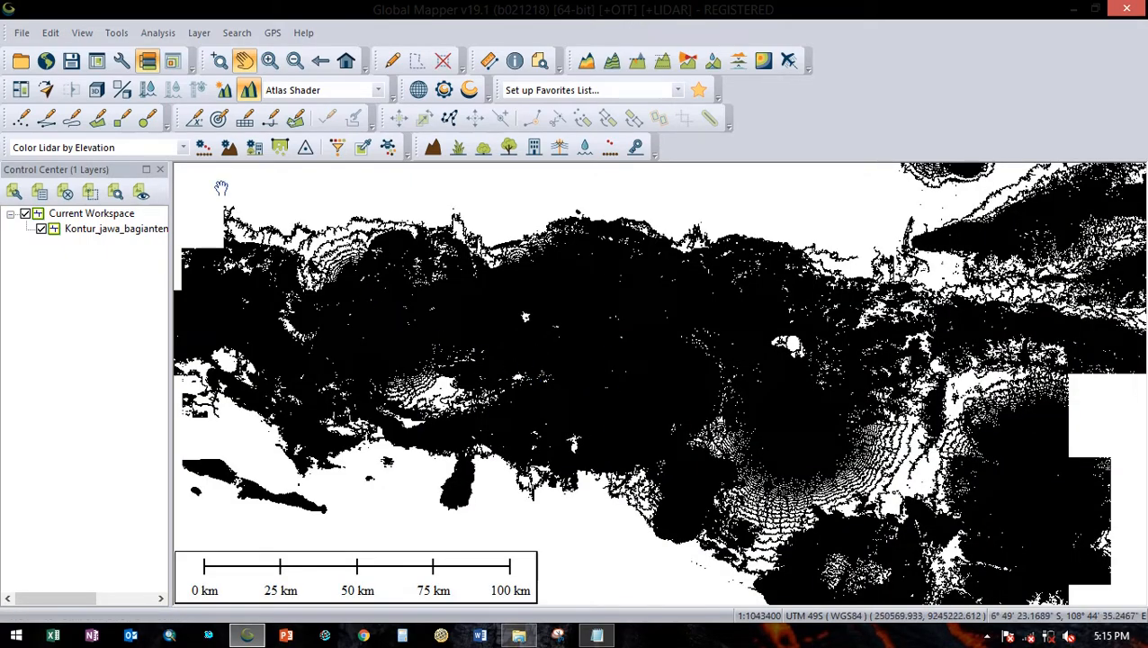
# Start a vector data export of the contours and confirm Shapefile as the format.
pyautogui.click(22, 32)
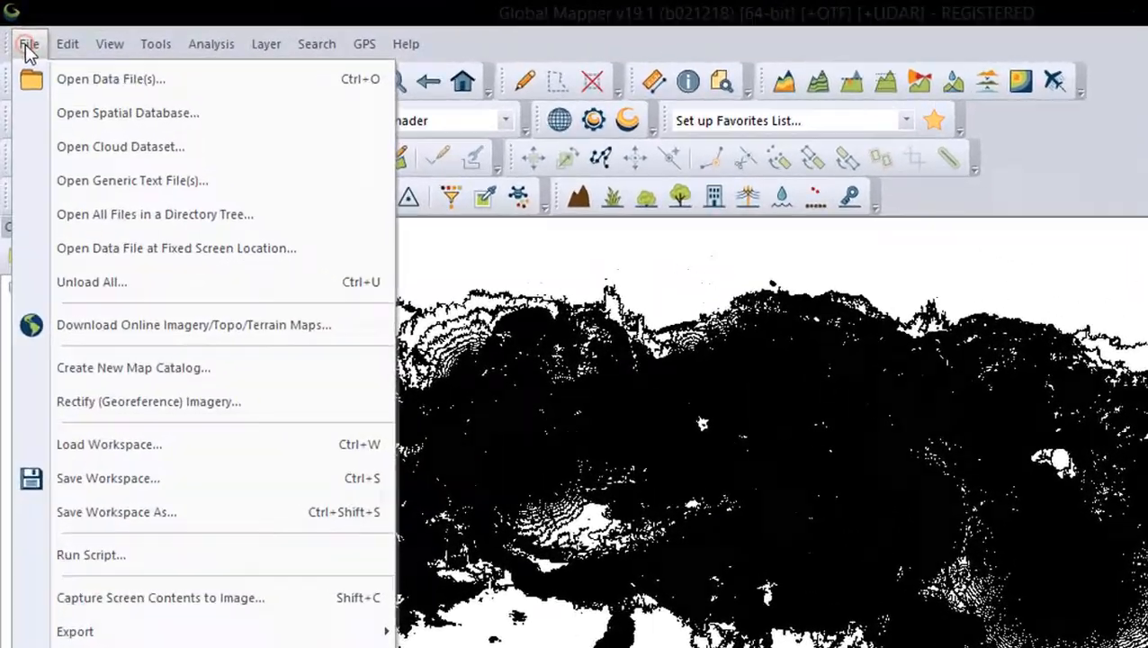
pyautogui.moveTo(111, 487)
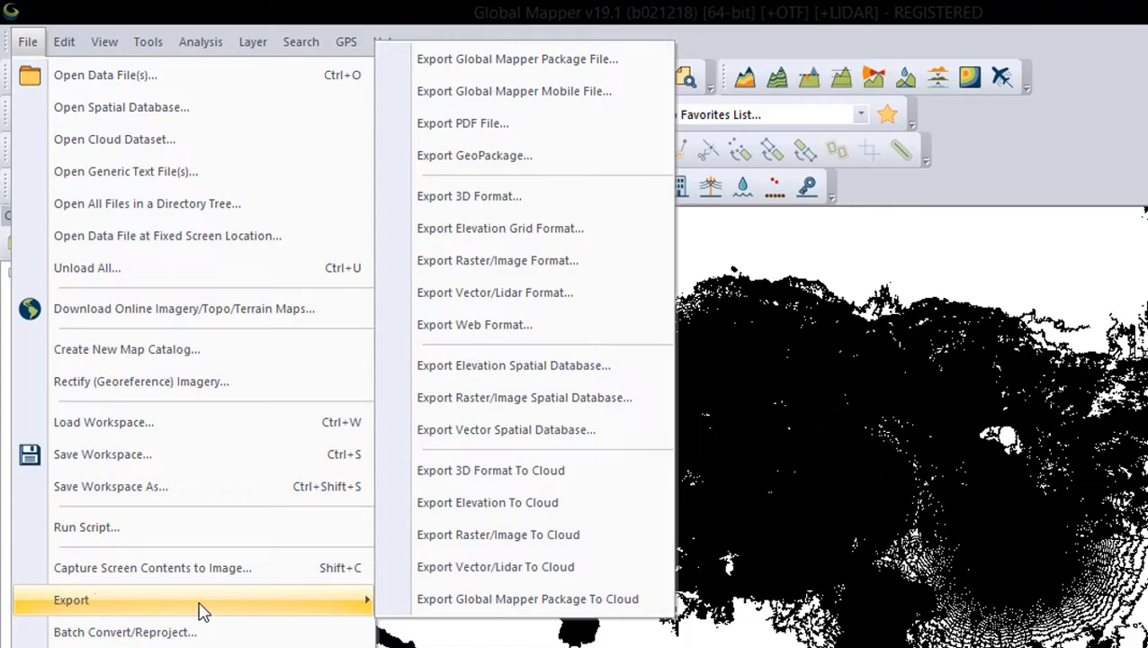
pyautogui.moveTo(495, 293)
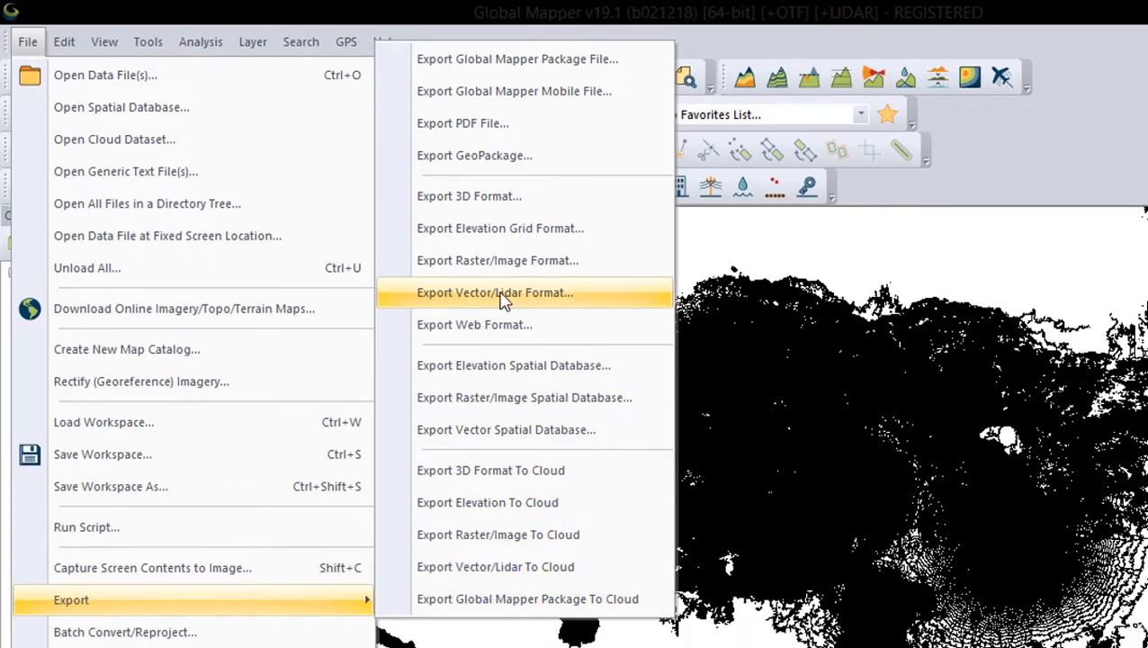
pyautogui.click(494, 291)
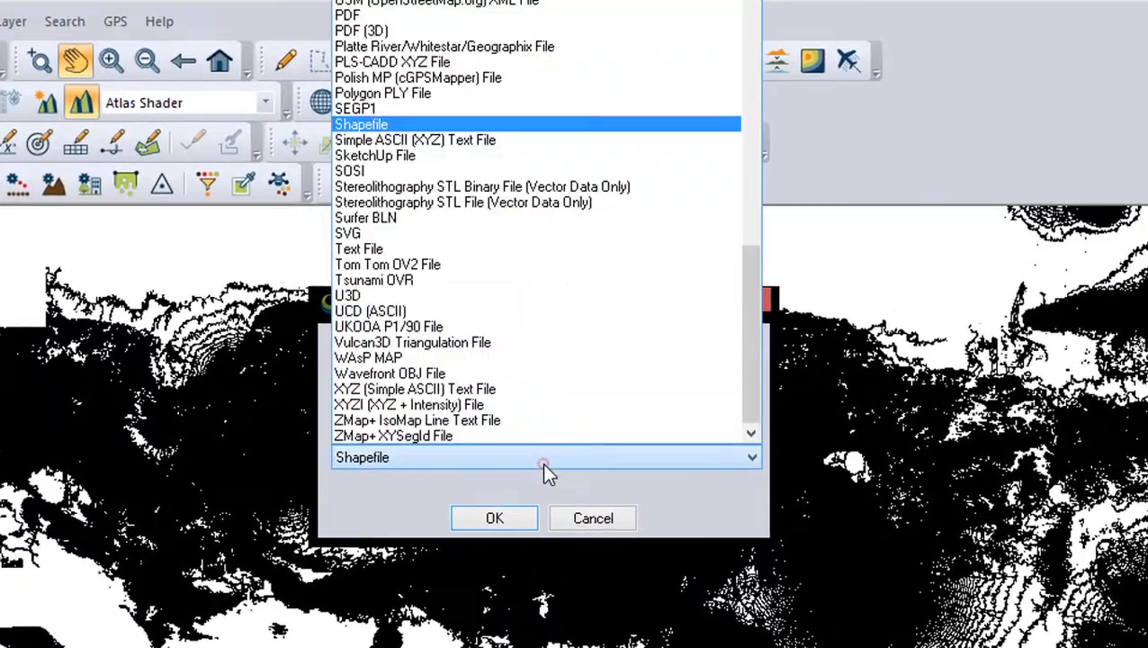
pyautogui.moveTo(391, 126)
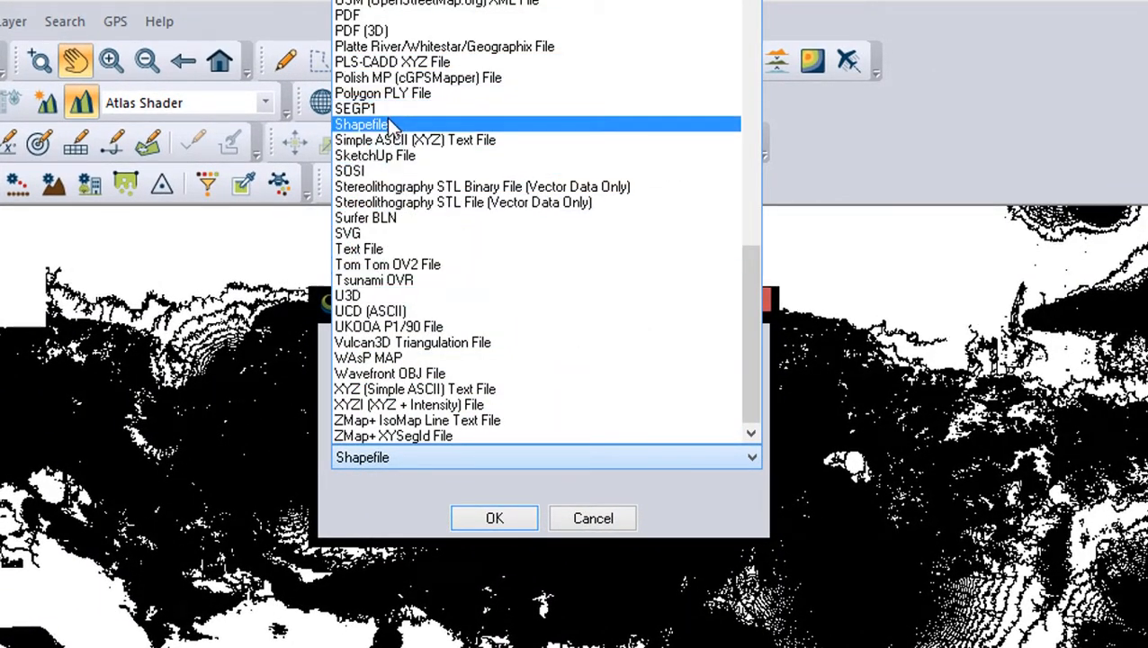
pyautogui.click(362, 124)
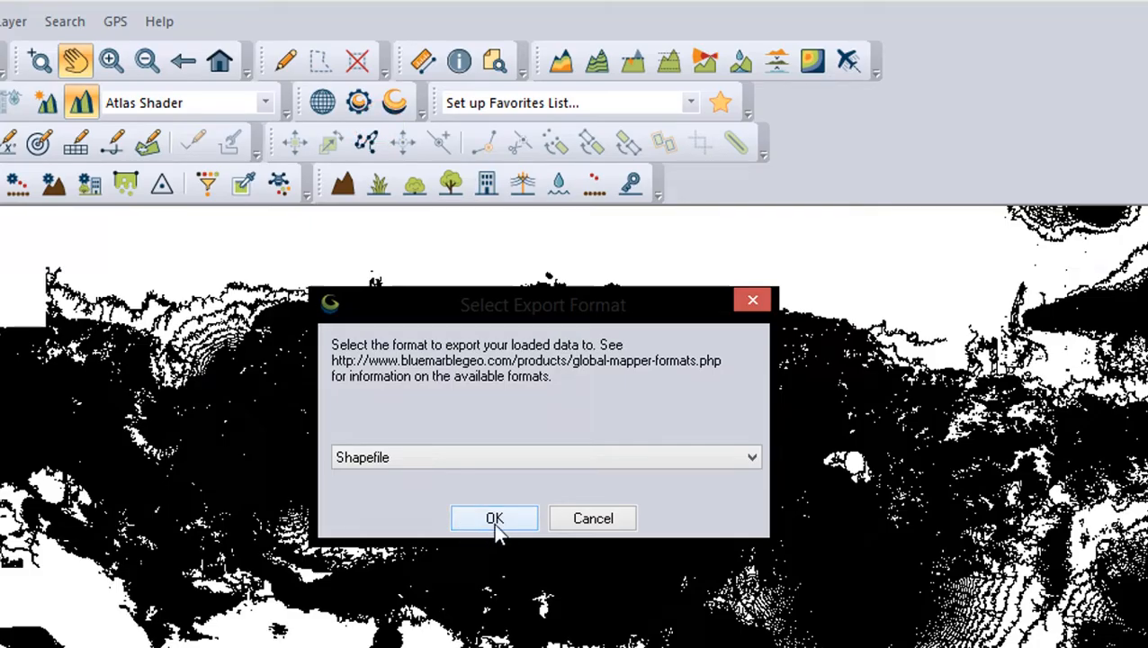
pyautogui.click(494, 519)
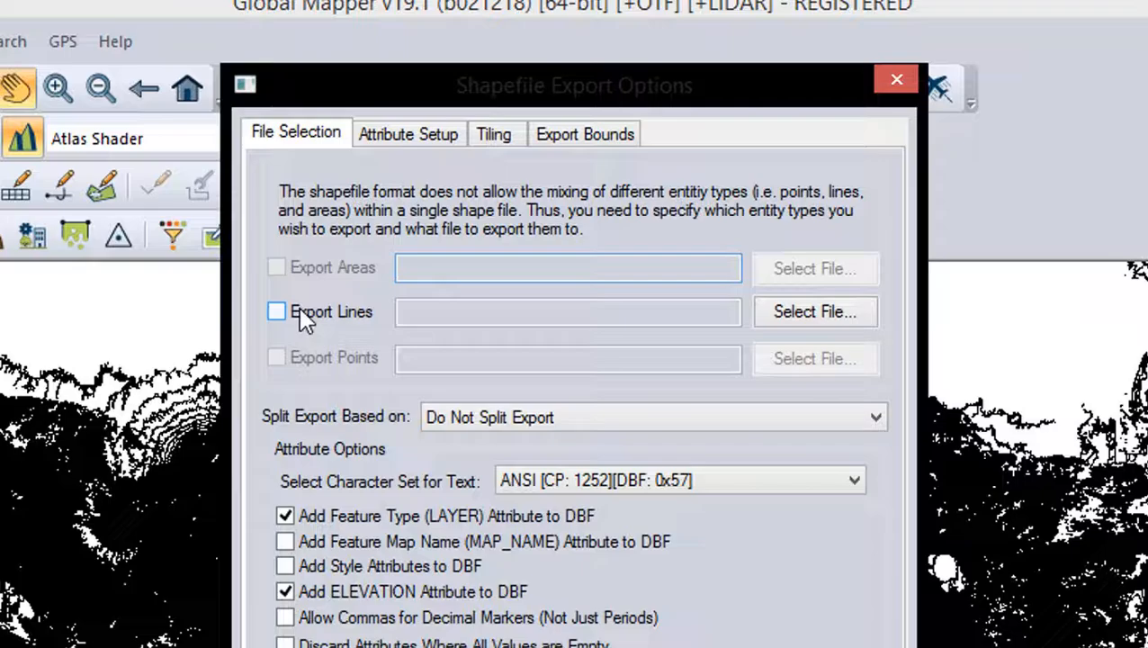
# Enable line export to K:\TUTOR\Kontur.shp and bring up the Export Bounds settings.
pyautogui.click(814, 311)
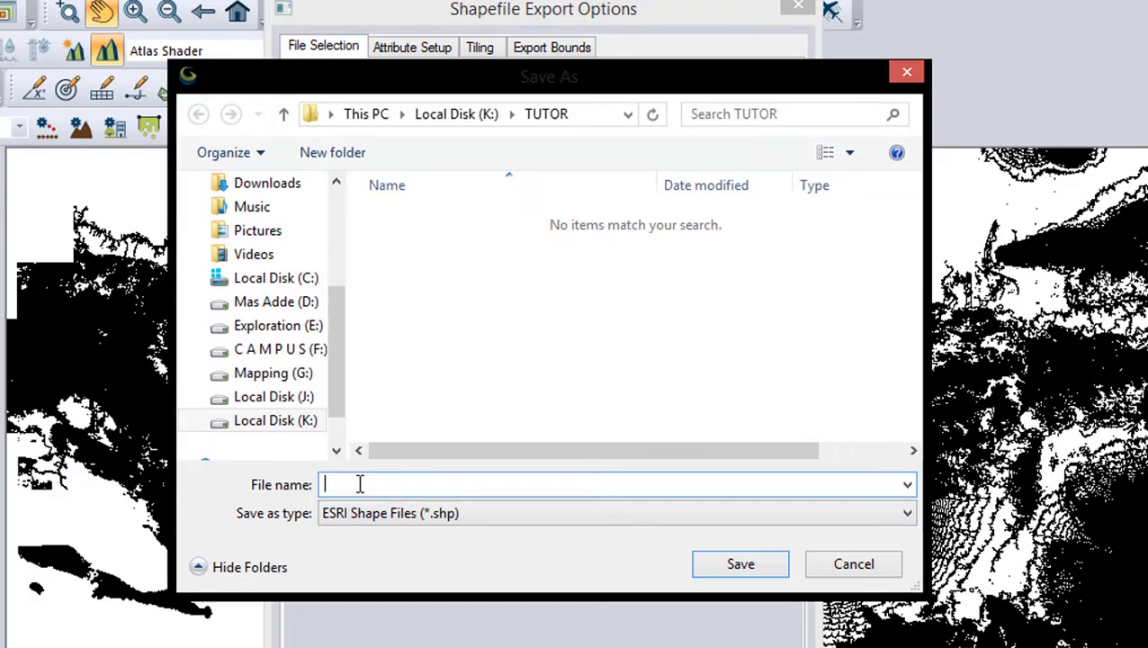
pyautogui.write('Kontur')
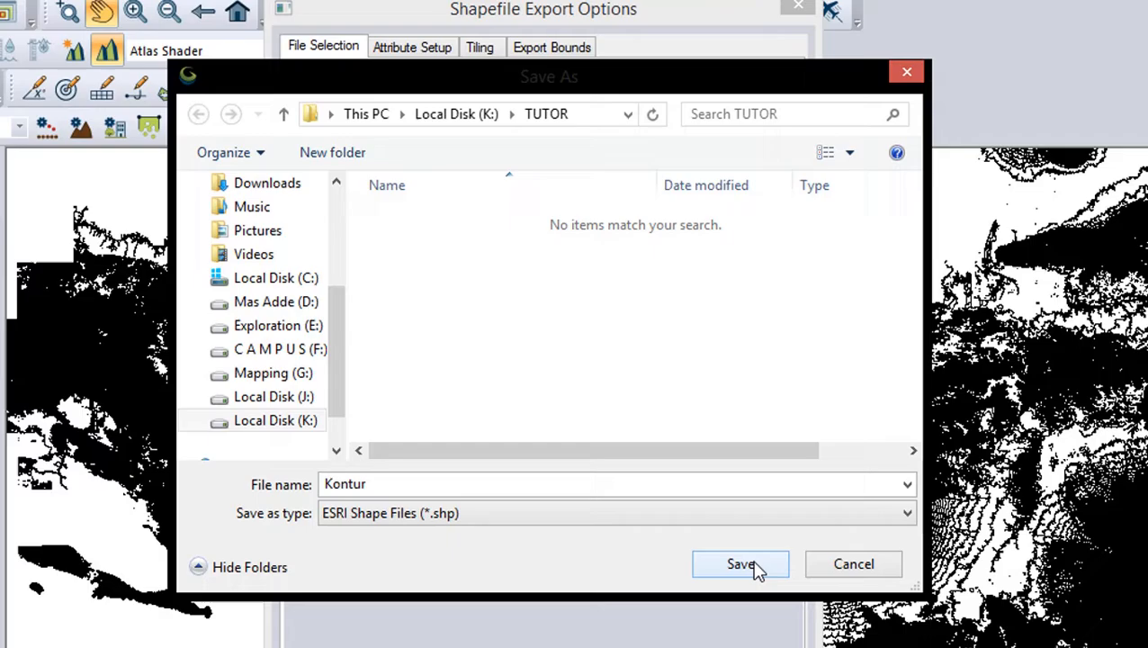
pyautogui.click(740, 564)
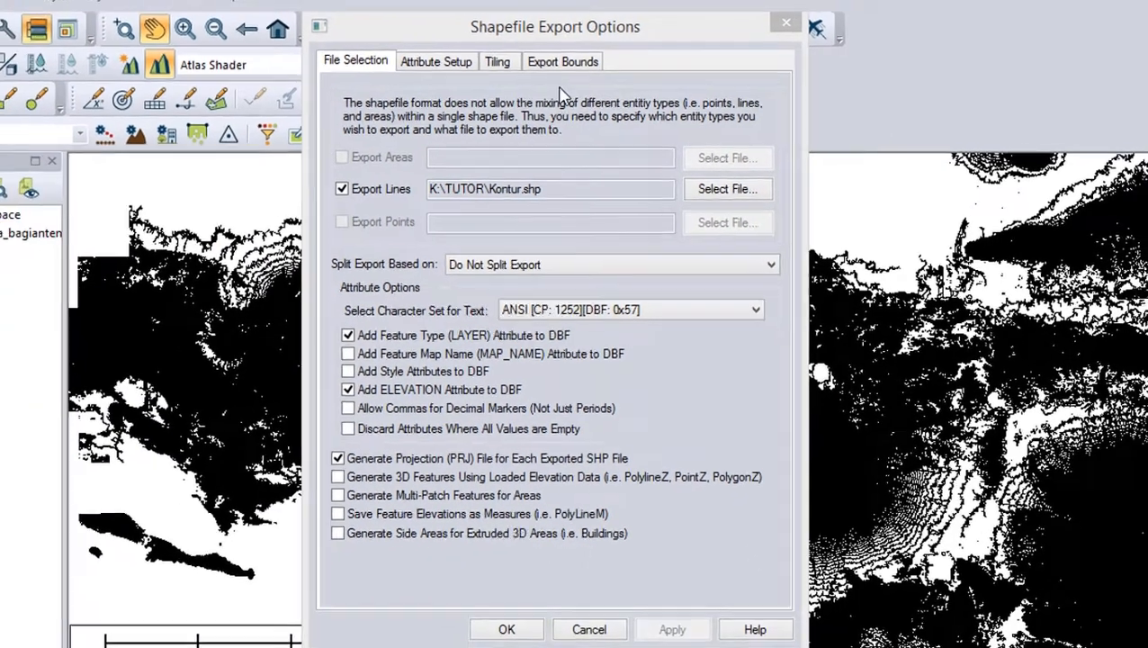
pyautogui.click(563, 62)
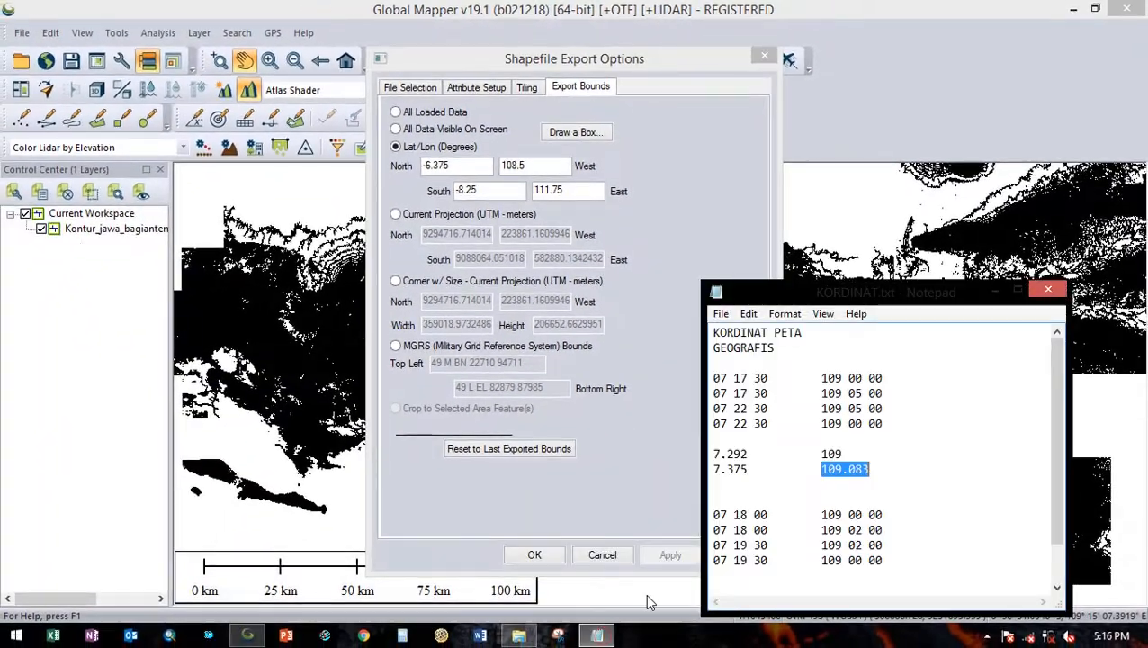
# Set Lat/Lon export bounds North -7.292, West 109, South -7.375, East 109.083 and export.
pyautogui.moveTo(886, 293); pyautogui.dragTo(839, 162)
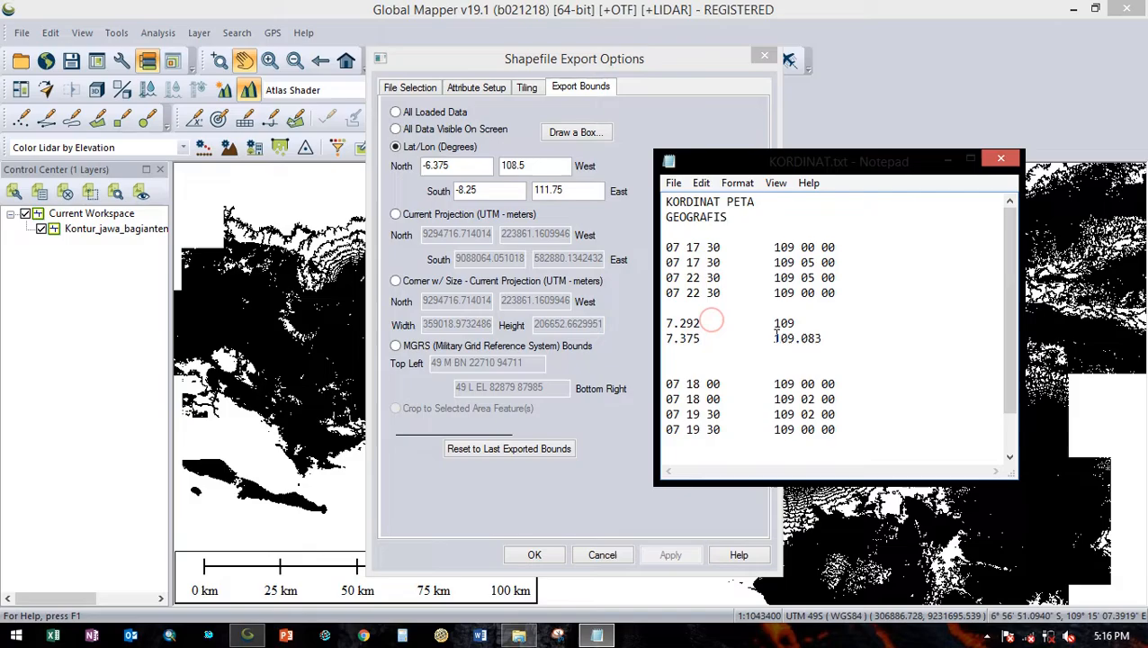
pyautogui.doubleClick(682, 323)
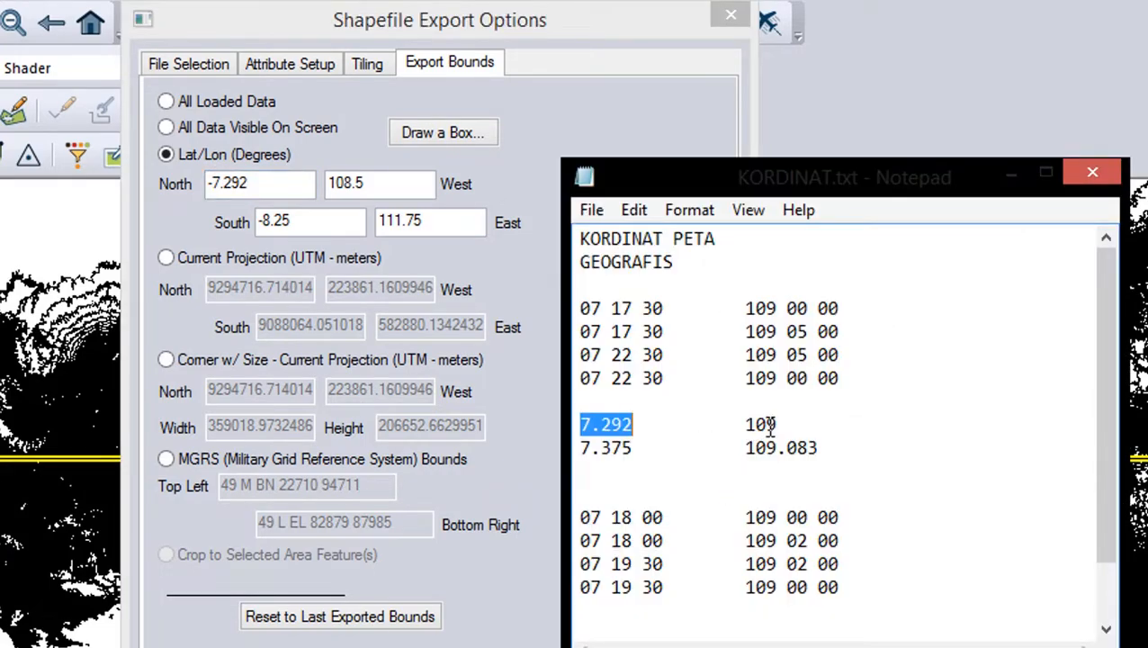
pyautogui.doubleClick(760, 424)
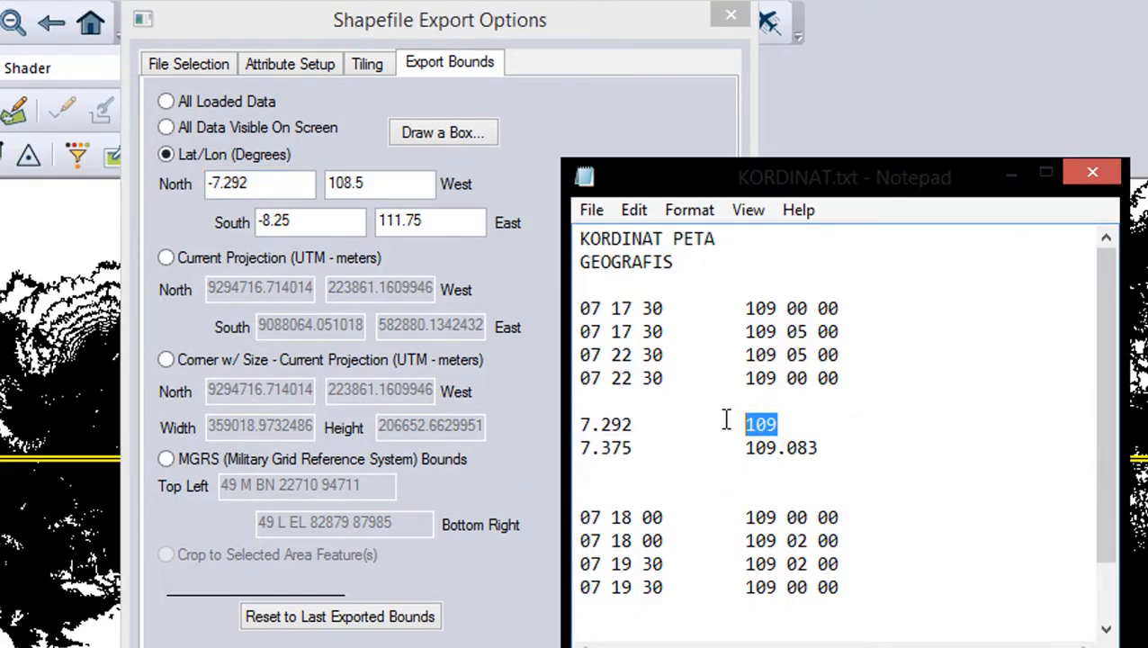
pyautogui.click(378, 183)
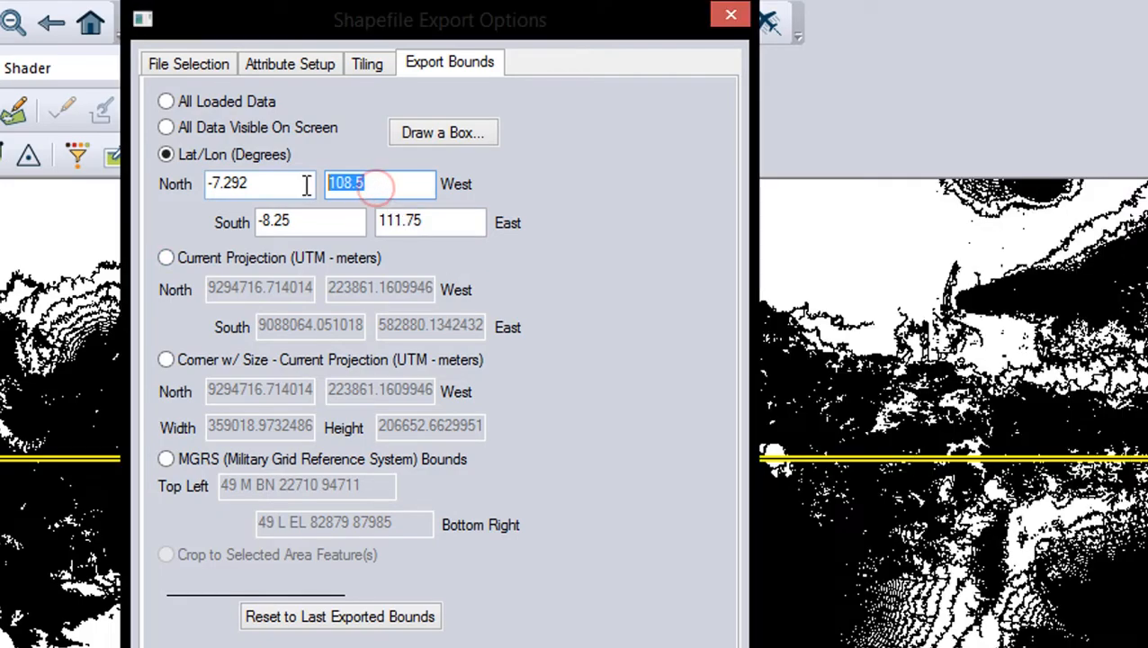
pyautogui.write('109')
pyautogui.click(310, 222)
pyautogui.write('-7.375')
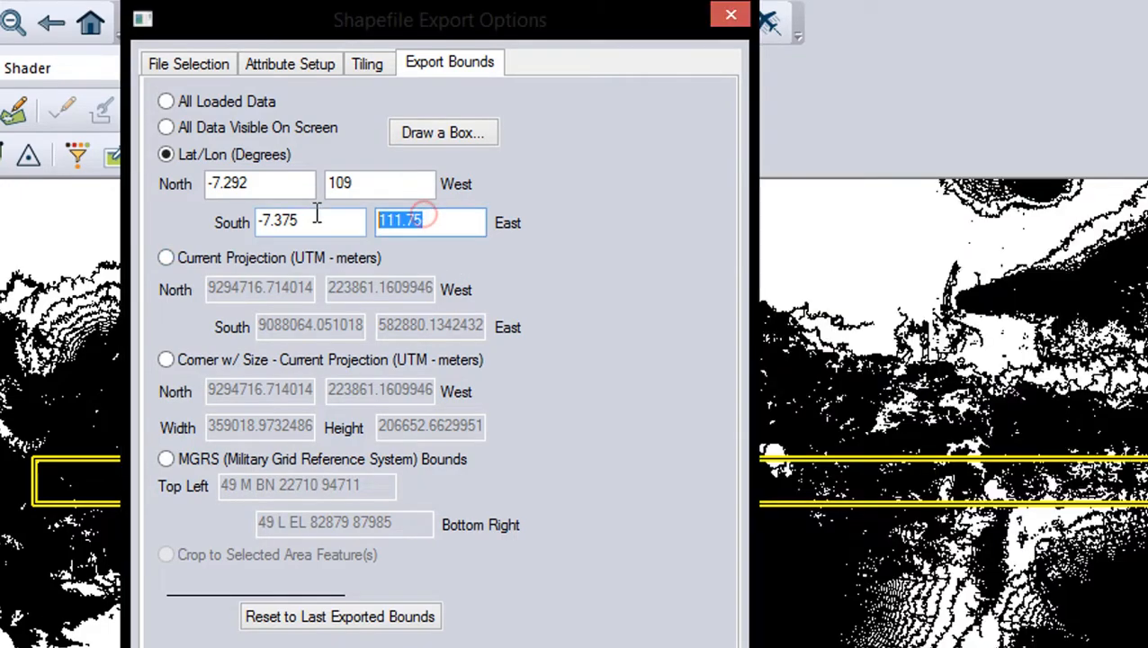
pyautogui.write('109.083')
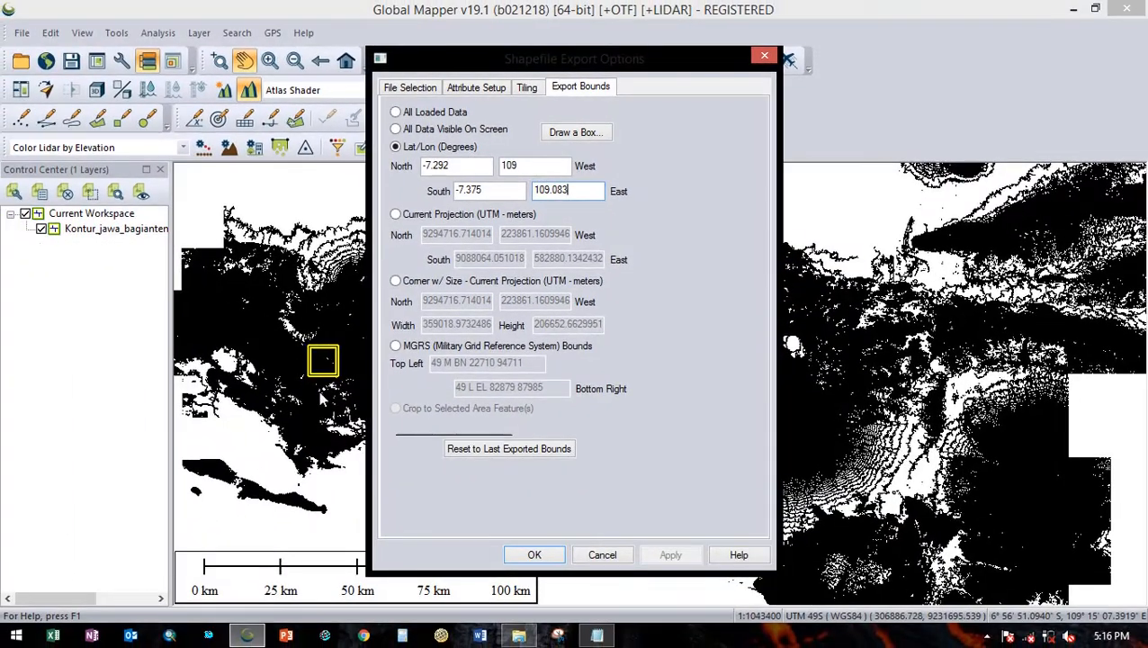
pyautogui.click(533, 554)
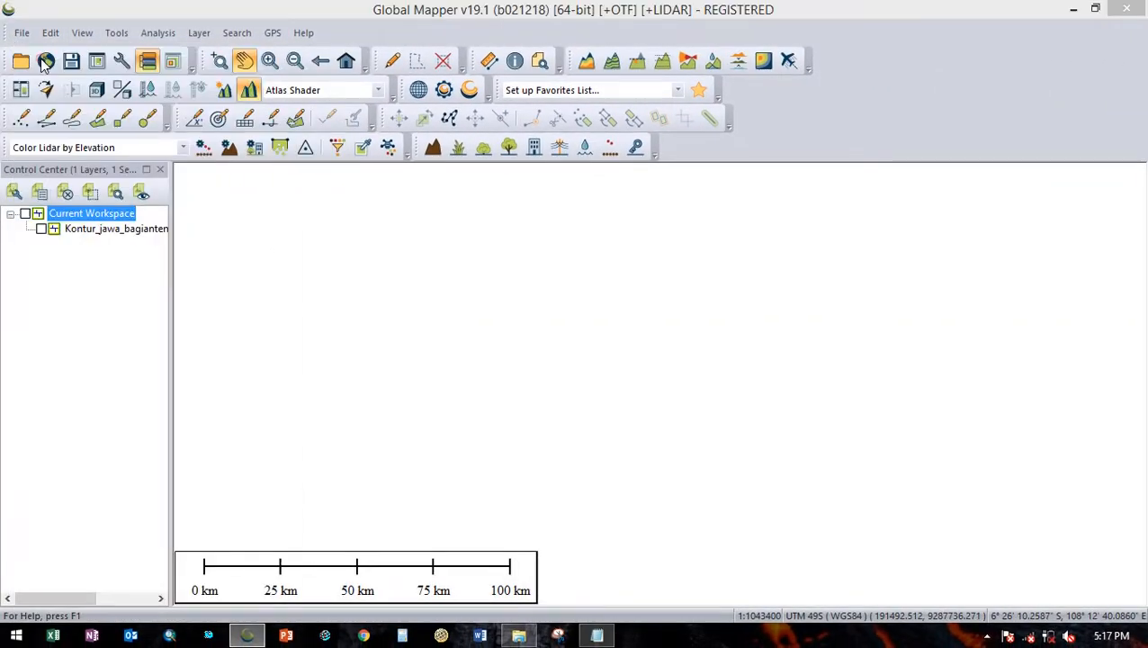
# Open K:\TUTOR\Kontur.shp as a second layer showing the clipped contour square.
pyautogui.click(21, 60)
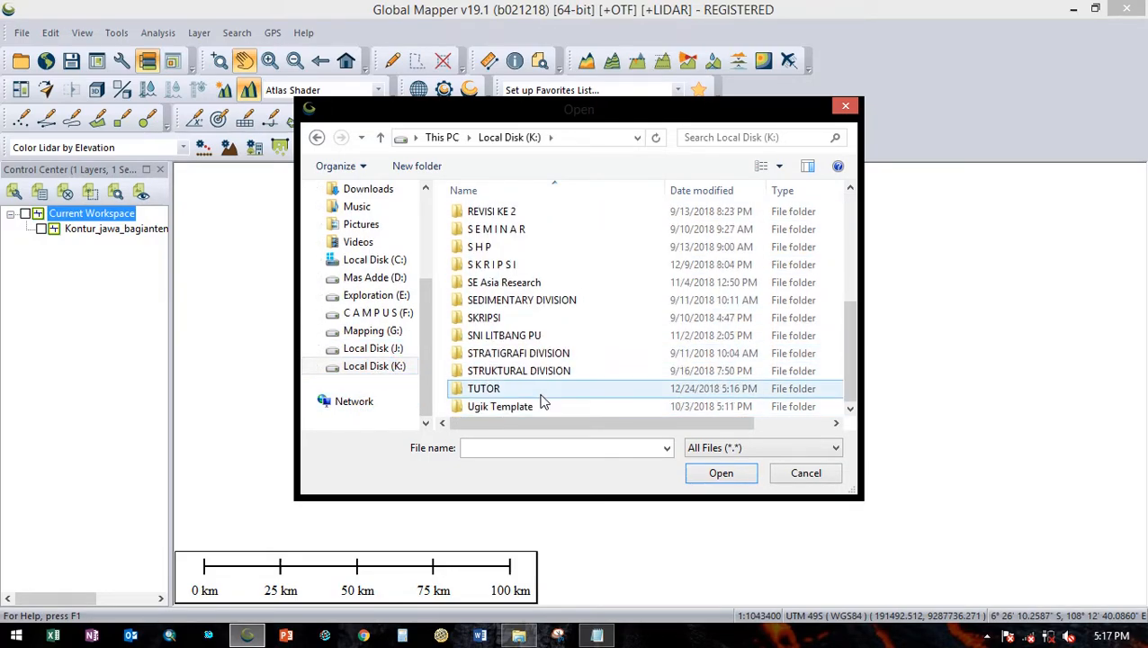
pyautogui.doubleClick(483, 387)
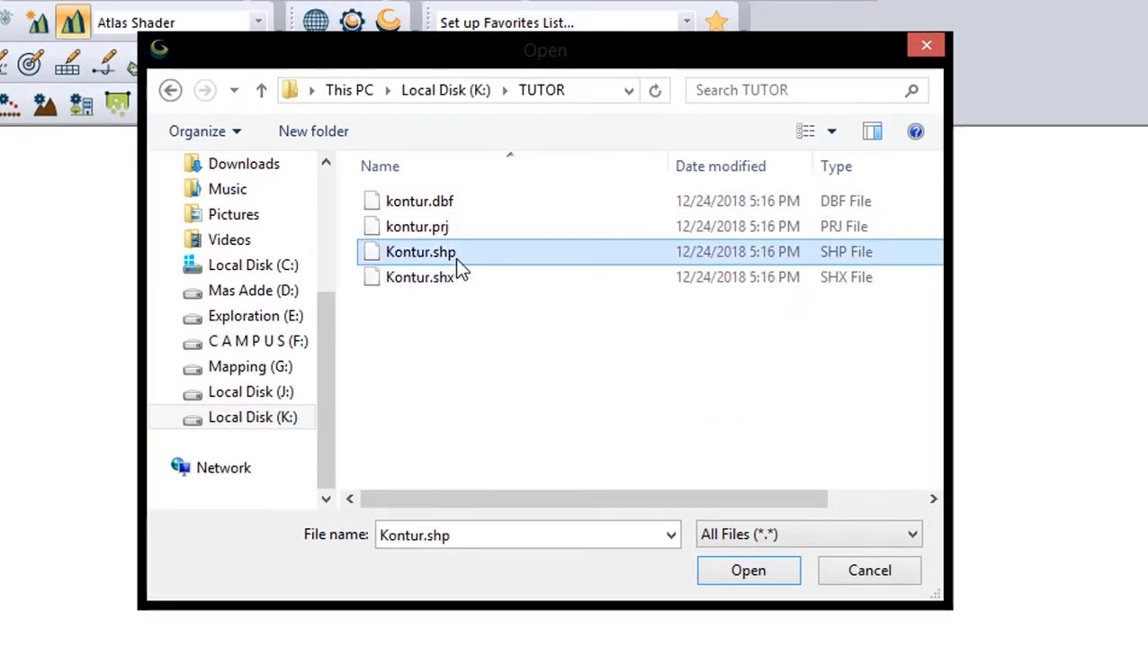
pyautogui.click(748, 570)
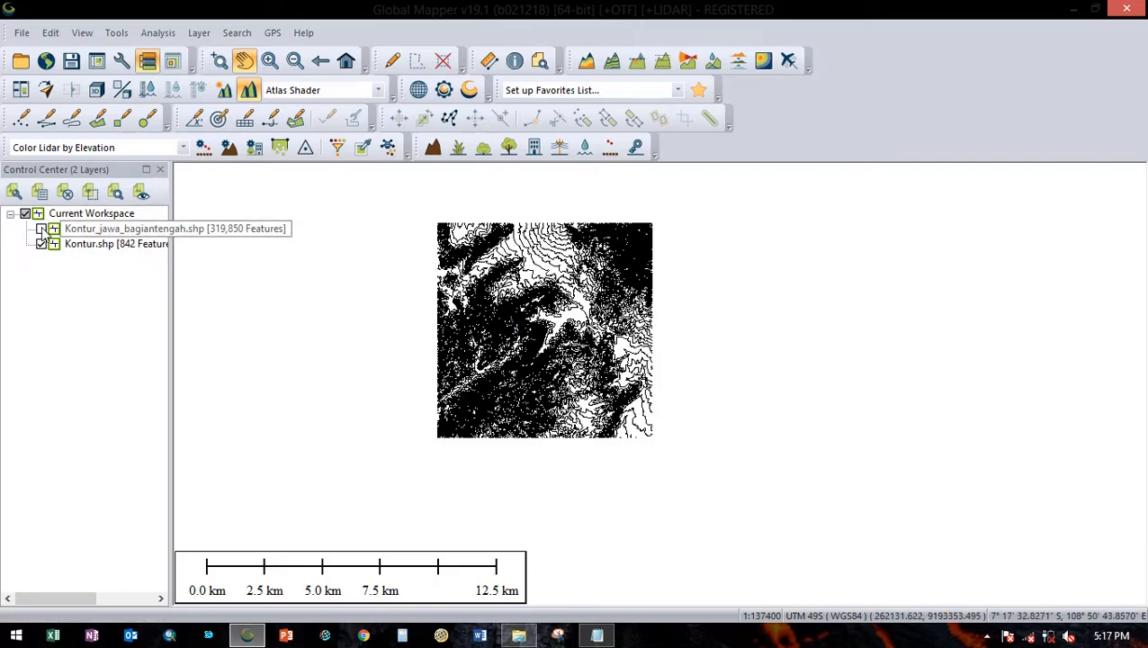
pyautogui.click(135, 228)
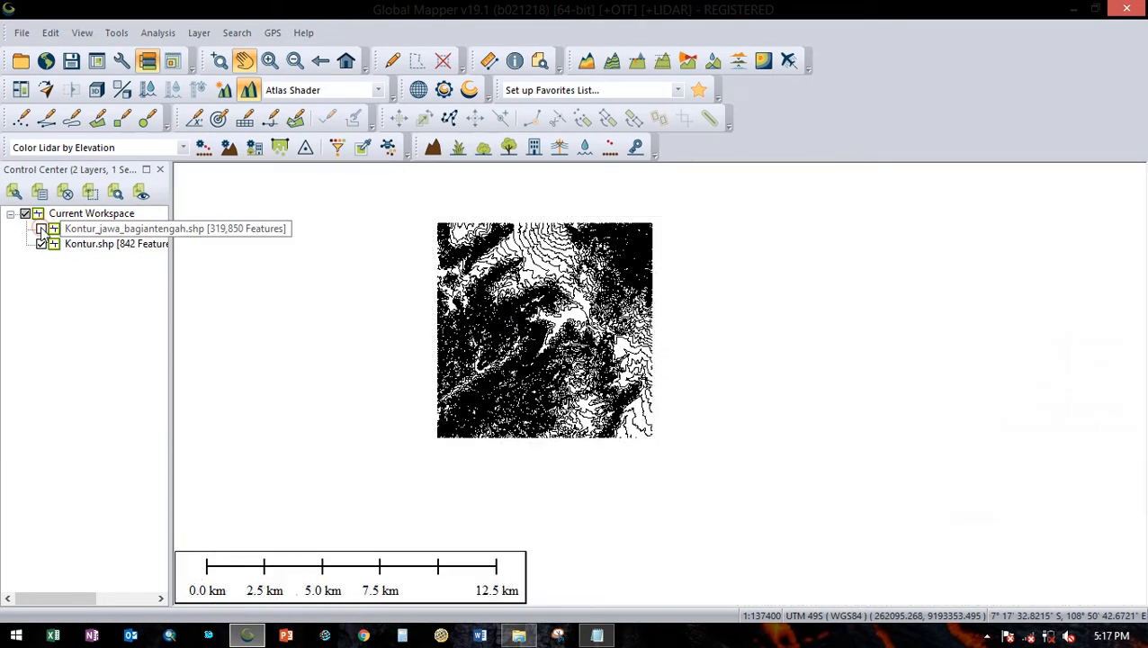